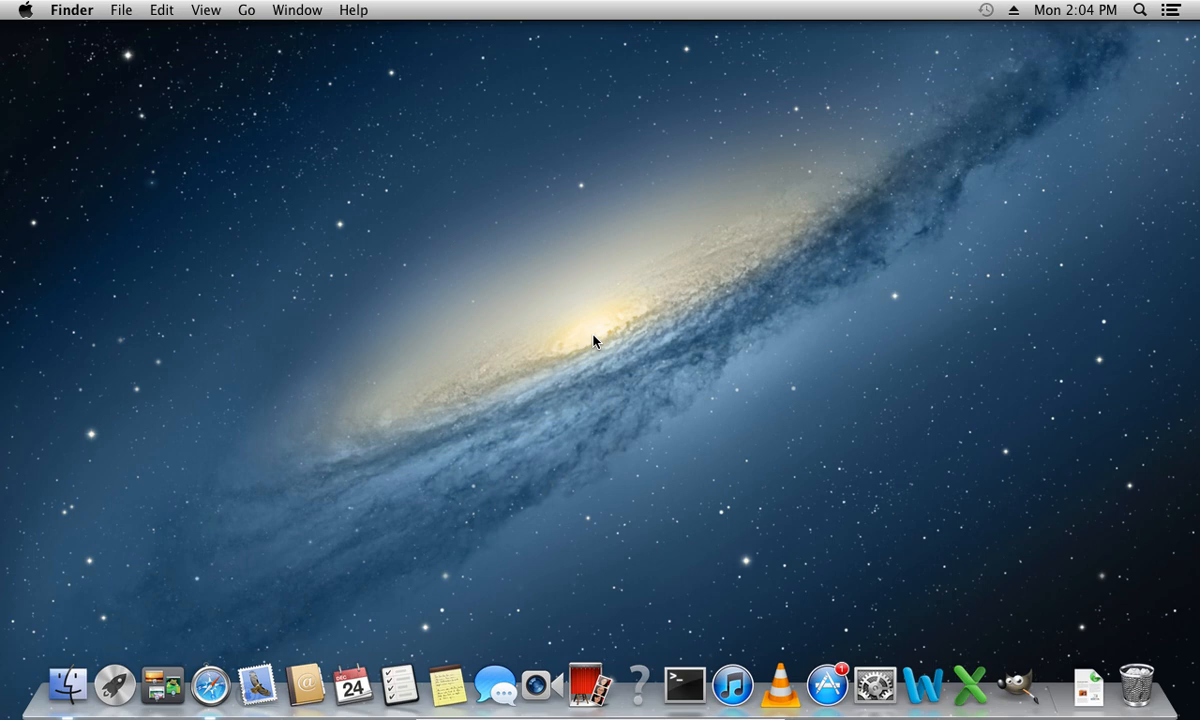
mouse_move(292, 520)
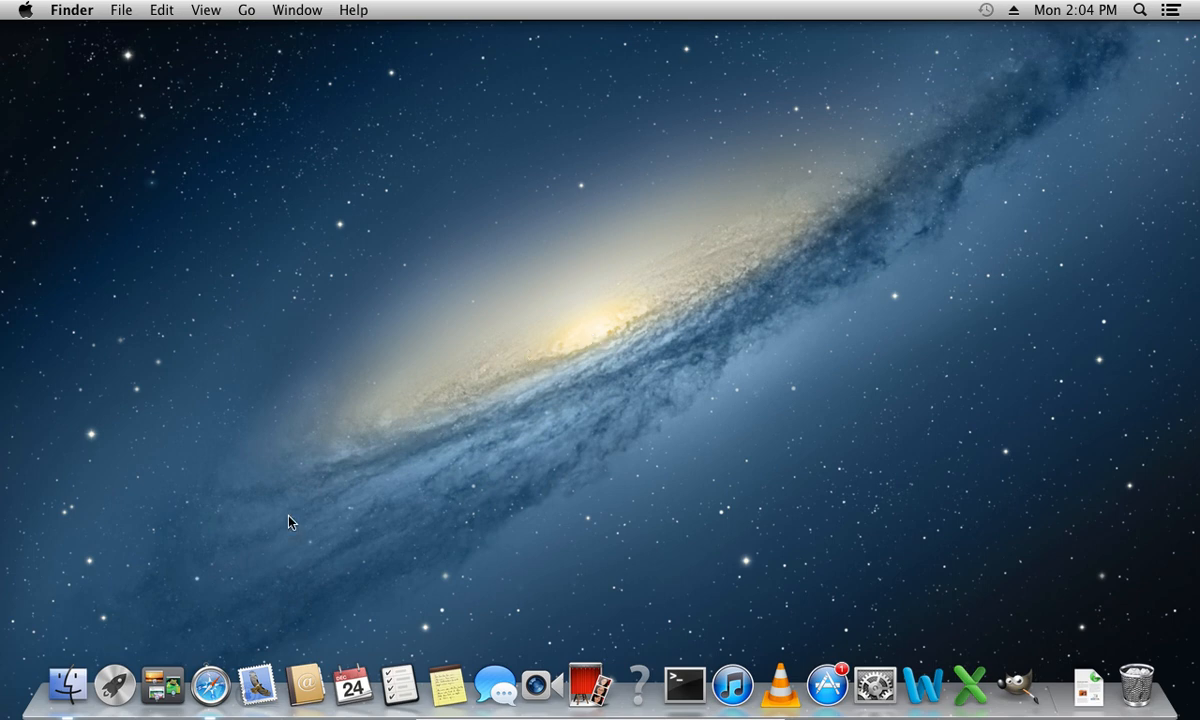
- Go to dosbox.com in Safari and view the Downloads page listing the 0.74 builds
left_click(210, 684)
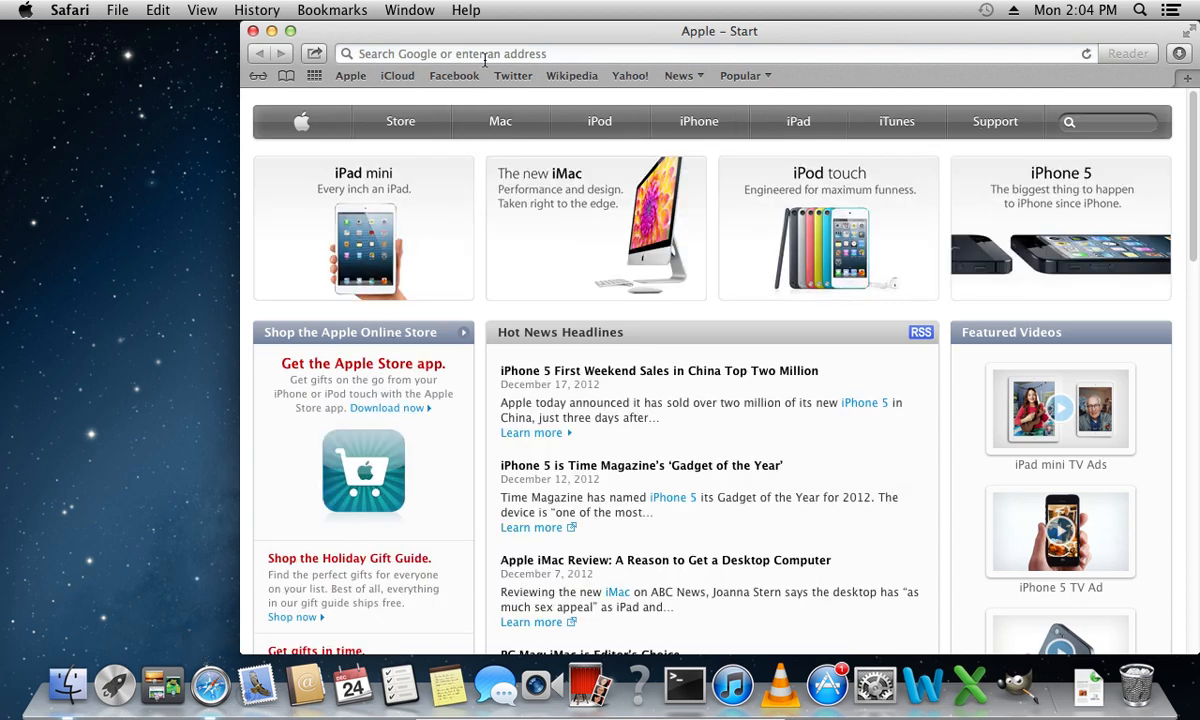
type("dosbox.")
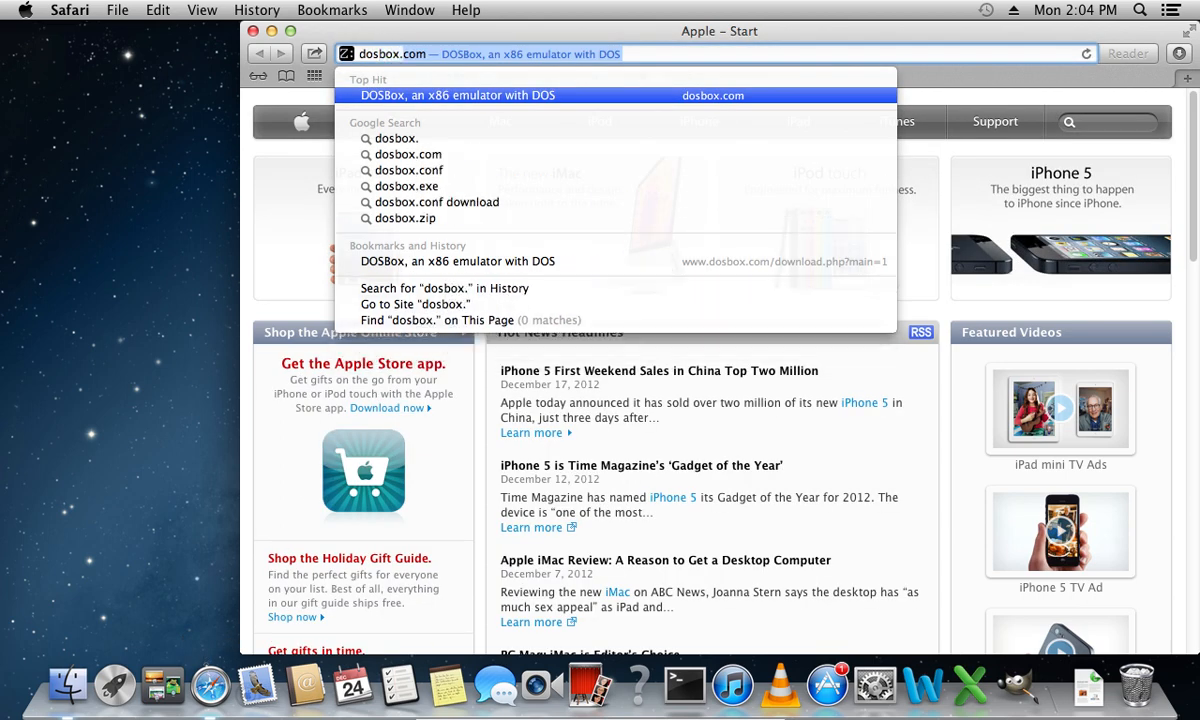
left_click(456, 96)
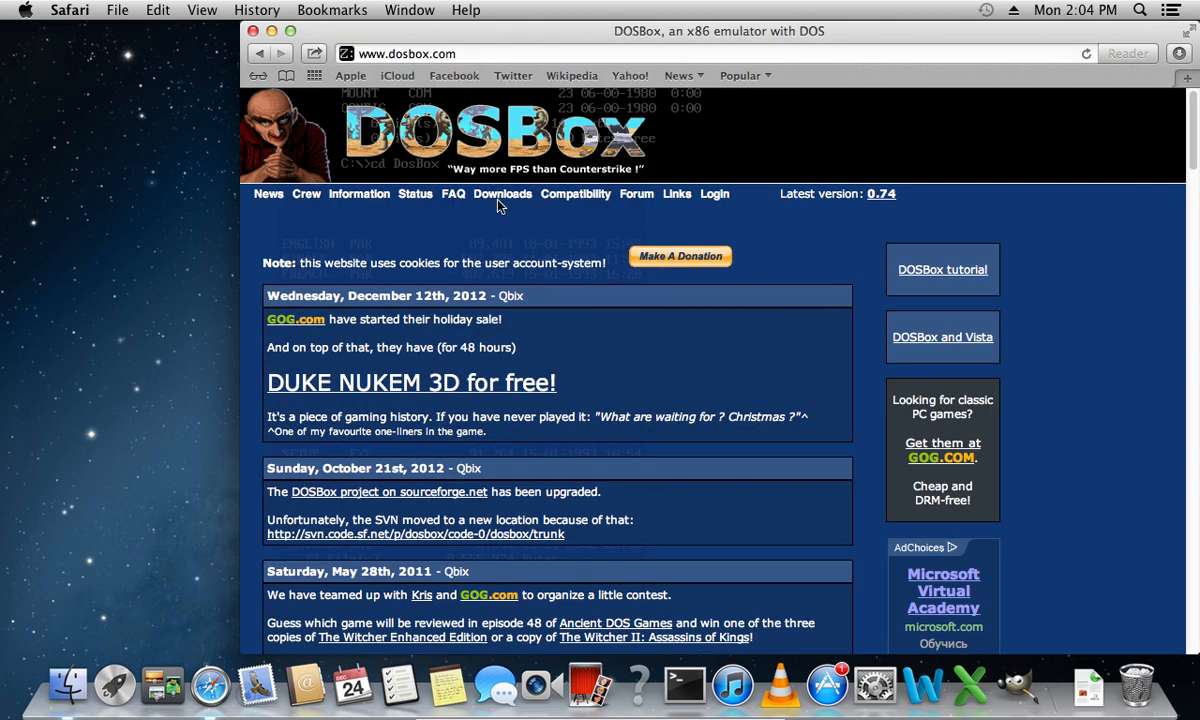
left_click(500, 192)
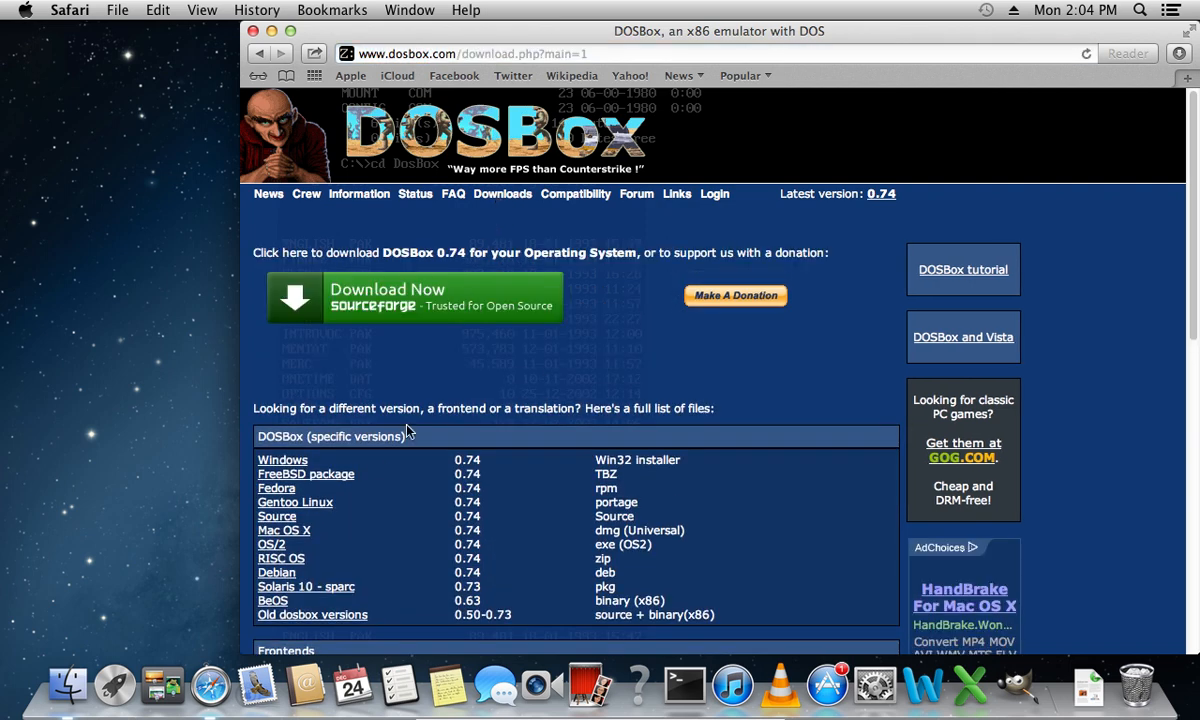
mouse_move(300, 540)
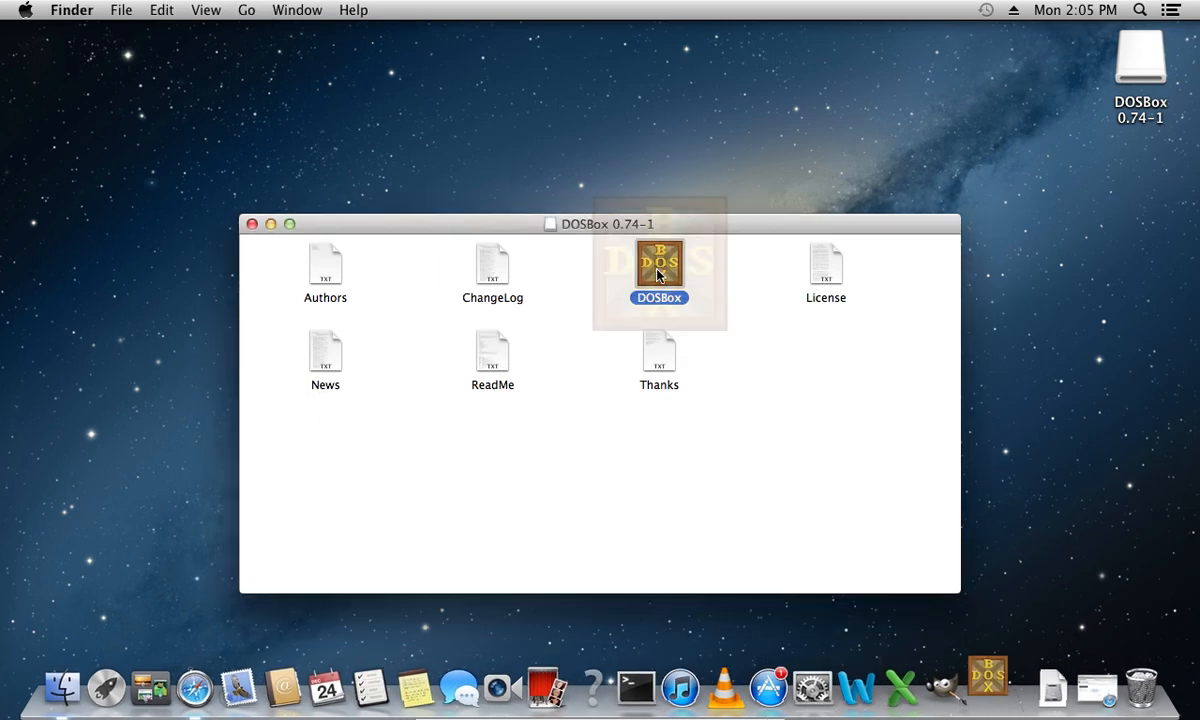
- Launch DOSBox from the mounted 0.74-1 disk image and approve the security warning
double_click(660, 262)
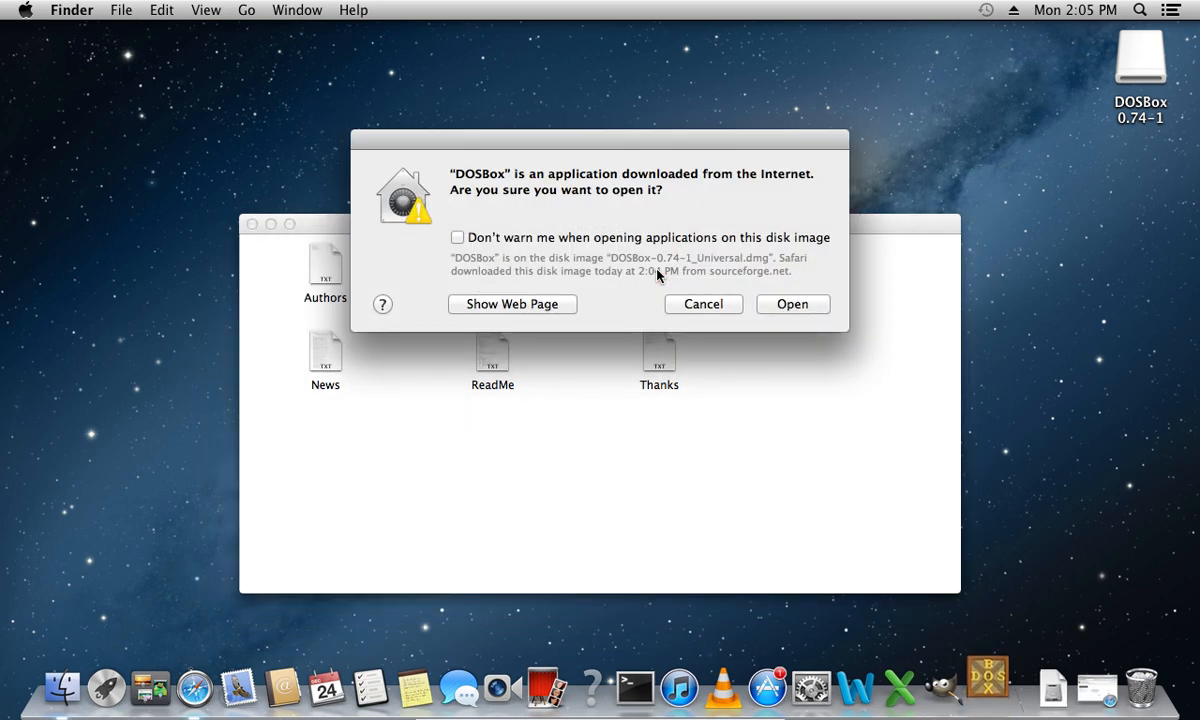
left_click(792, 304)
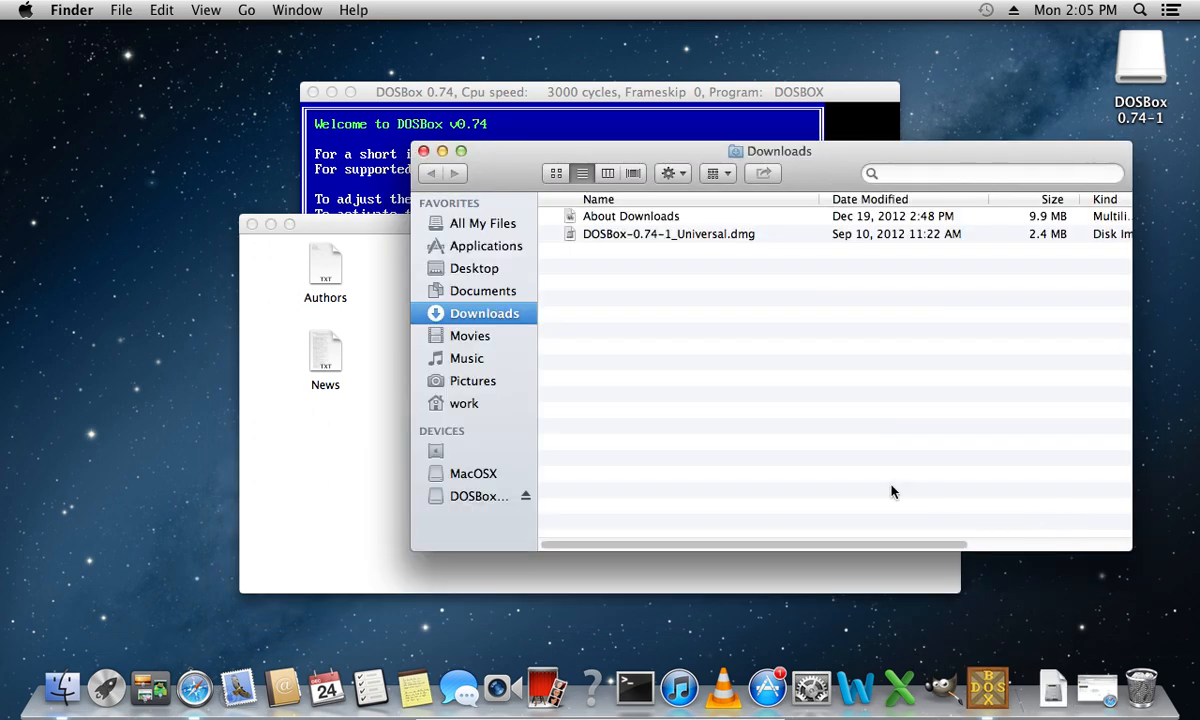
- Create a new folder named DosBox in the work home folder
left_click(464, 404)
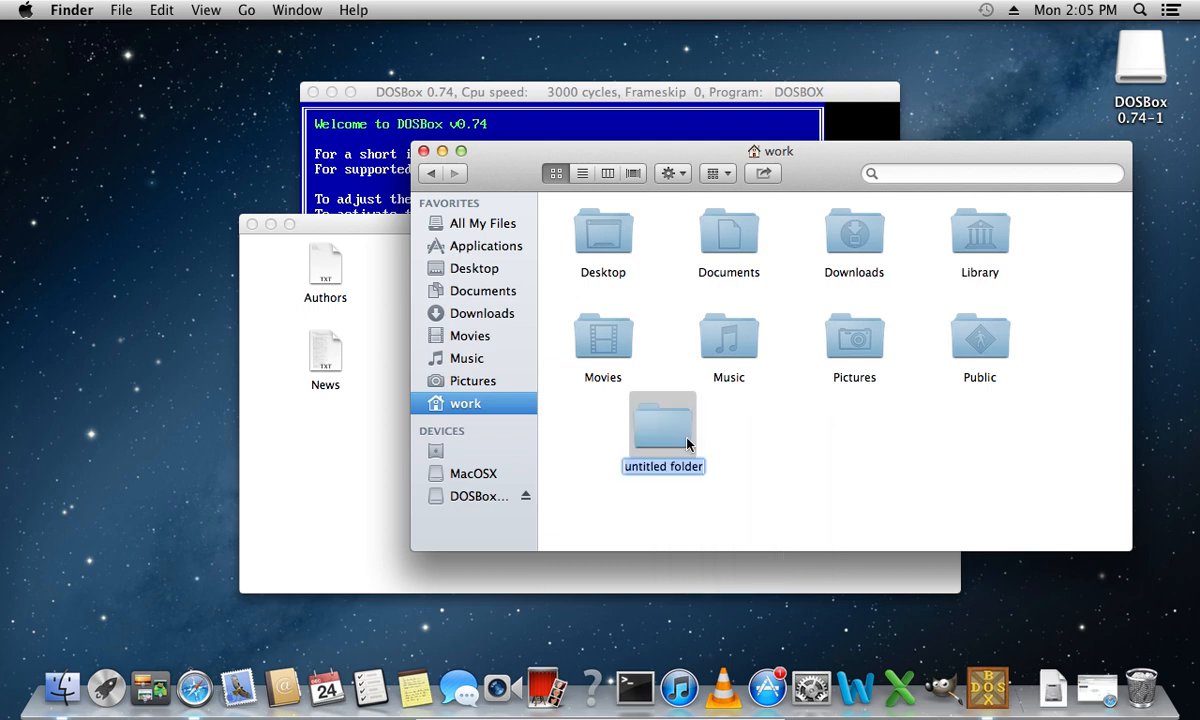
type("DosBox")
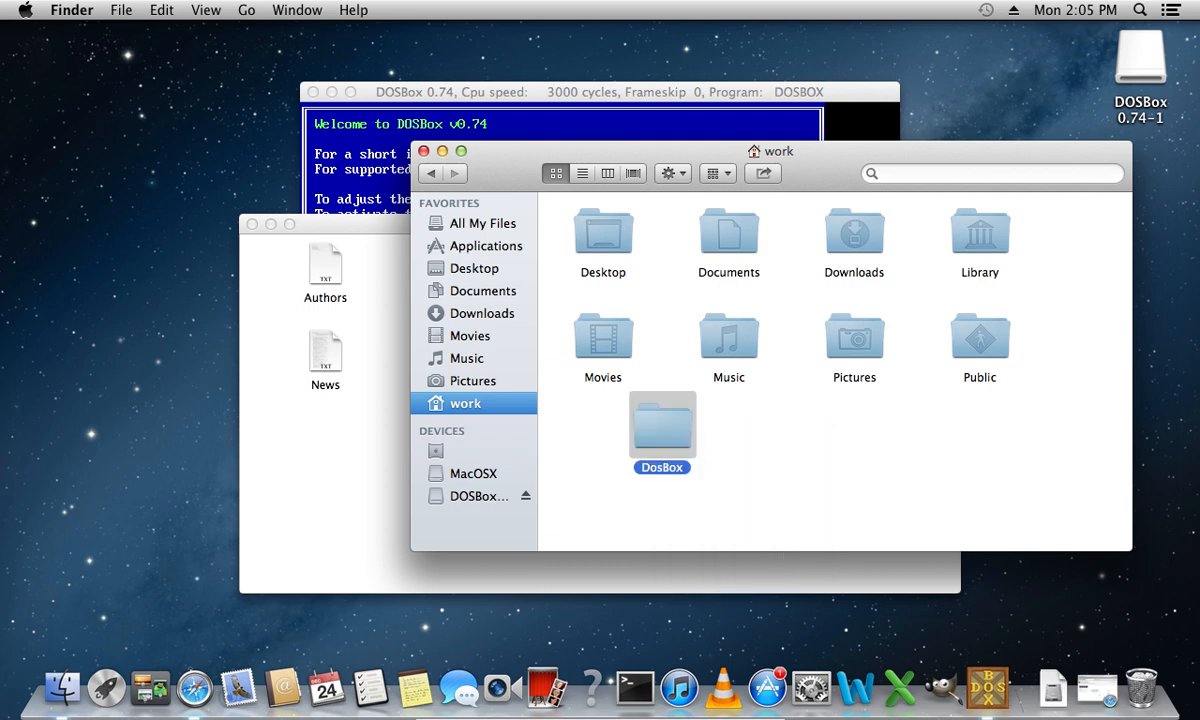
double_click(660, 424)
type("mount c")
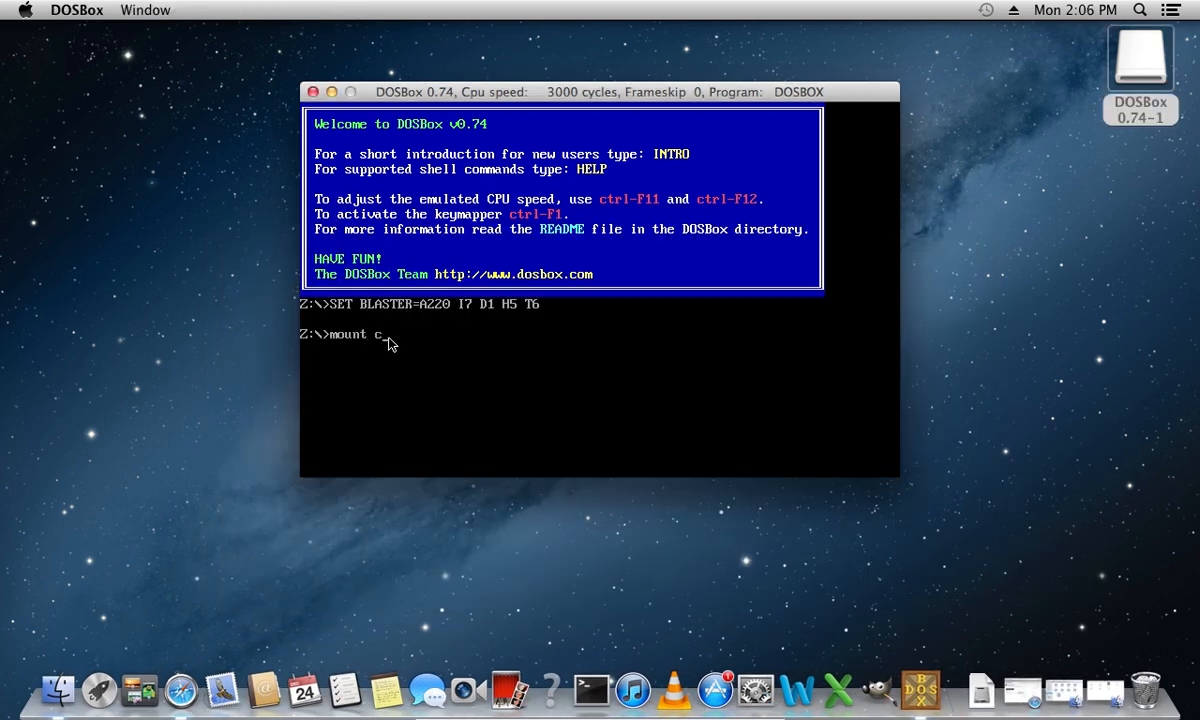
- Mount ~/DosBox as drive C with 'mount c ~/DosBox' and switch to the C:\> prompt
type("~")
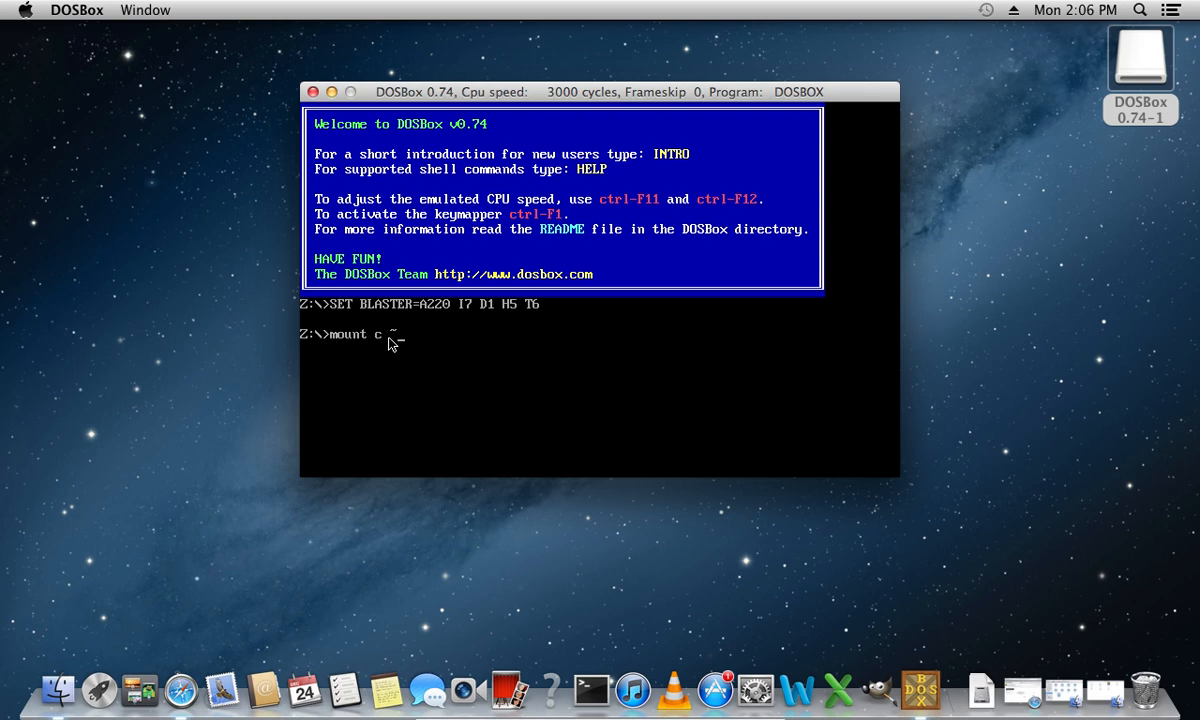
type("/DosBox")
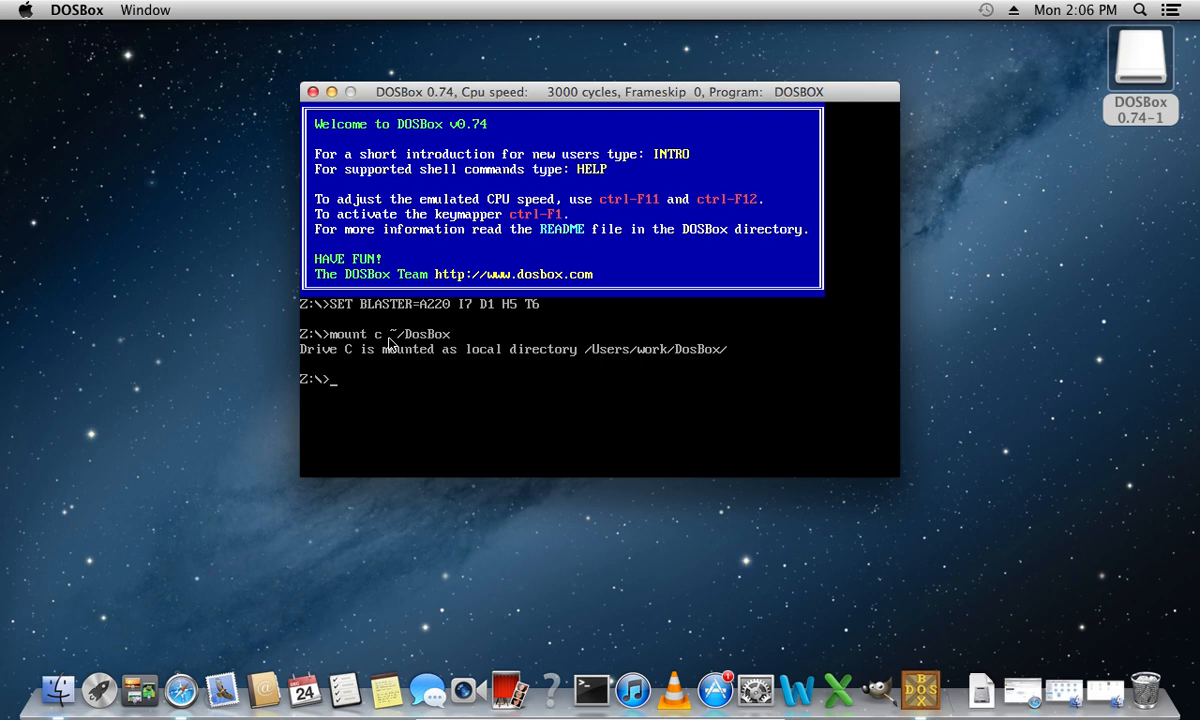
type("c:\\")
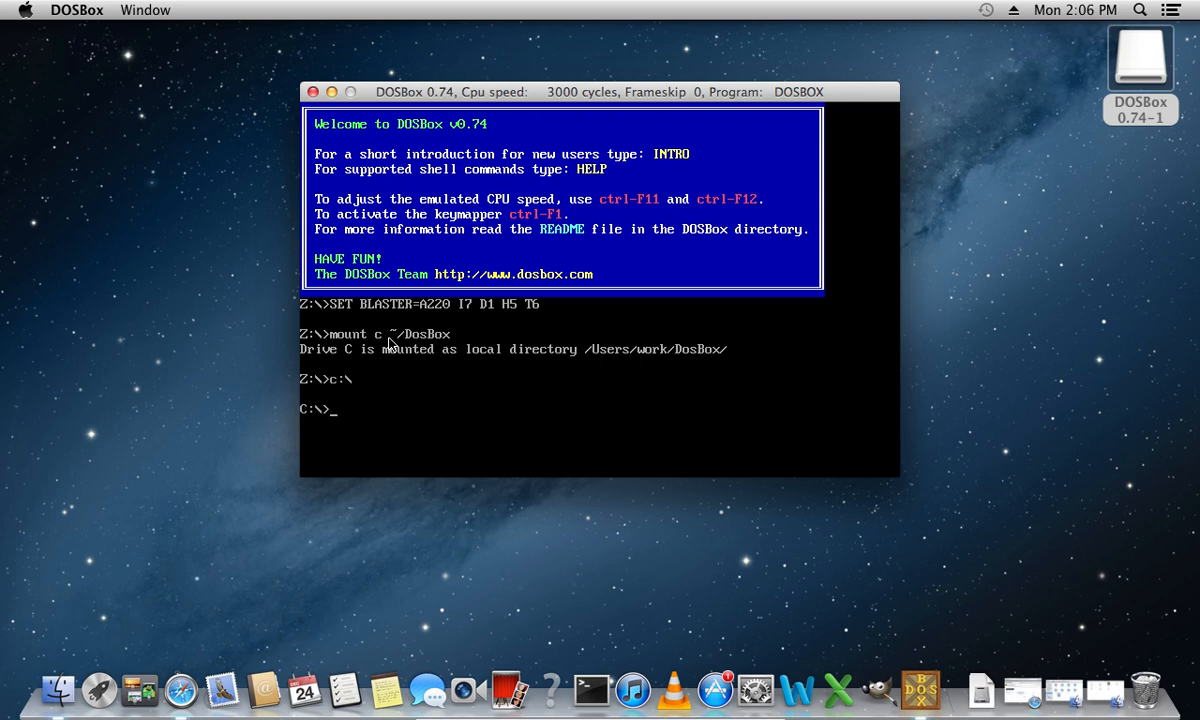